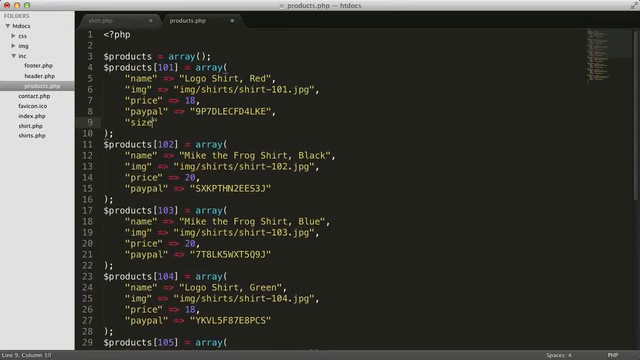
- Add "sizes" => array("Small","Medium","Large","X-Large") to the first shirt in products.php
text(s)
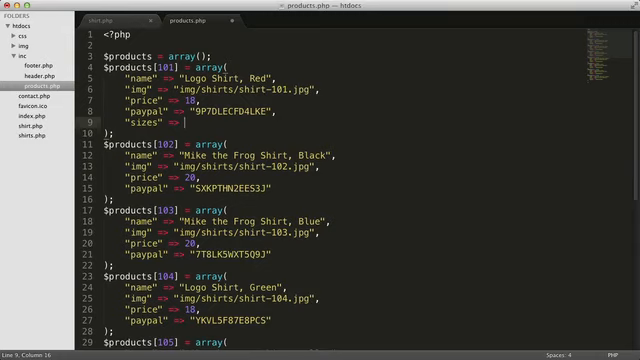
text(array())
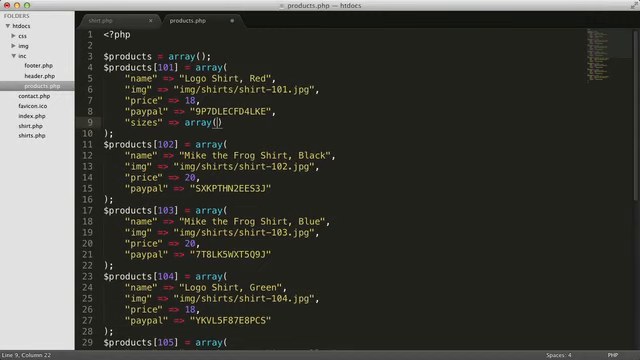
text("Small","Medium",)
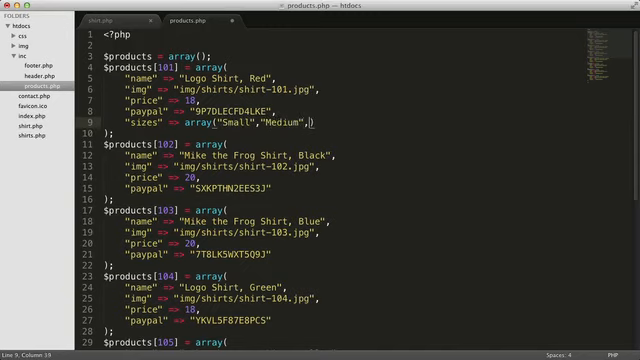
text("Large","X-L)
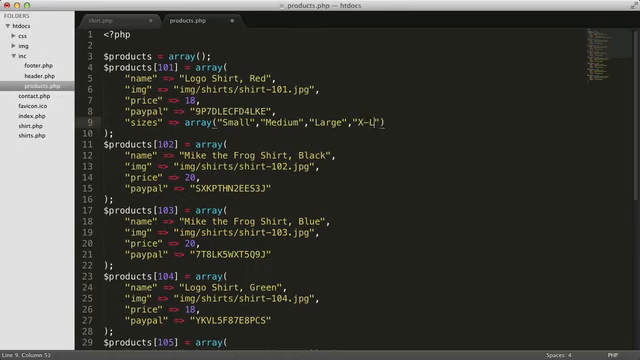
text(arge)
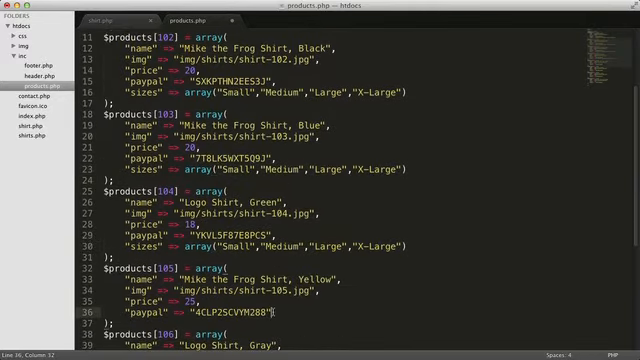
- Paste the same sizes array line into each remaining shirt entry further down products.php
scroll(down, 3)
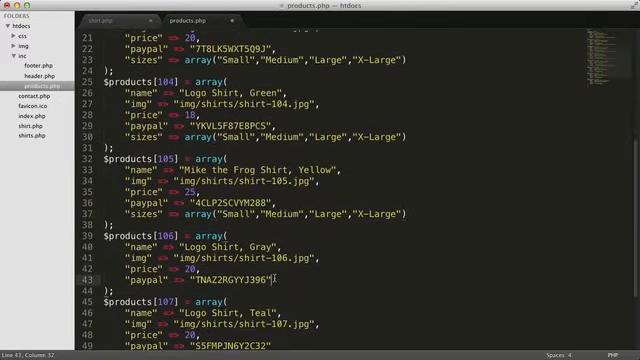
scroll(down, 3)
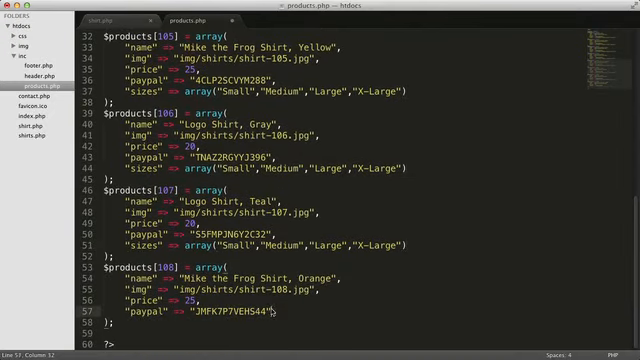
text("sizes" => array("Small","Medium","Large","X-Large"))
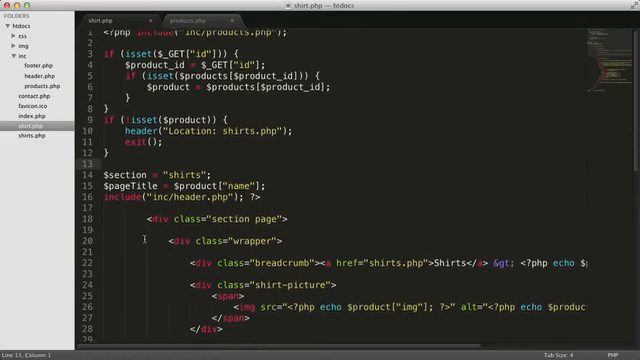
- Scroll shirt.php down to the size select element with its hard-coded options
scroll(down, 3)
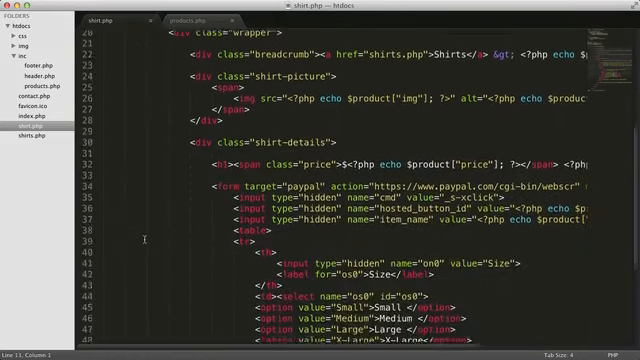
scroll(down, 3)
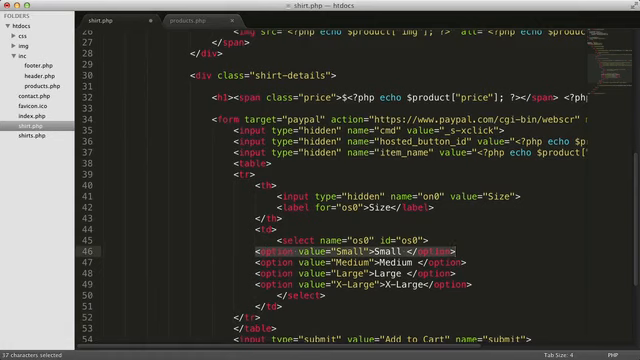
- Replace the Small option with <?php foreach($product["sizes"] as $size) { ?>
text(<?php foreach()
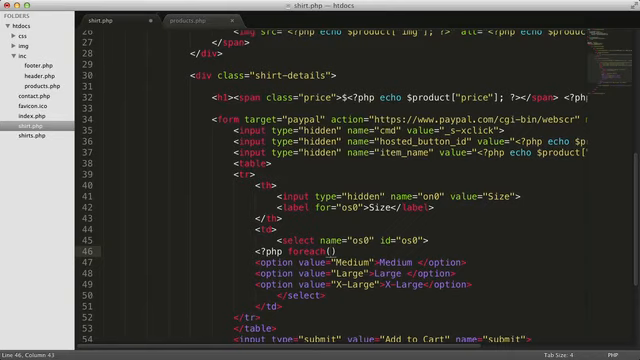
text($product)
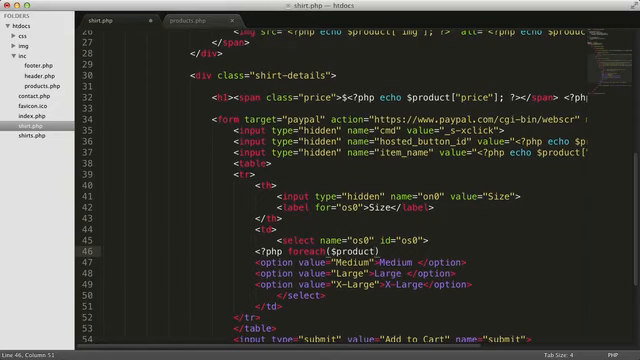
text(["sizes"] as)
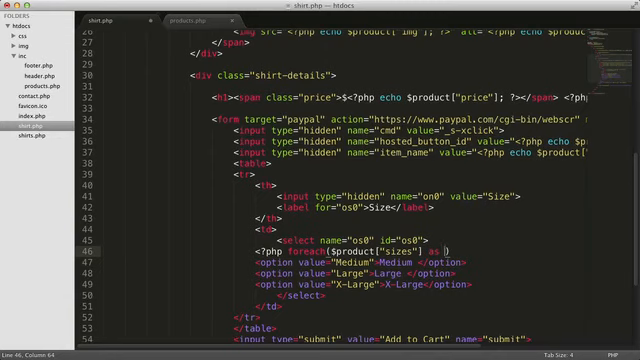
text($size)
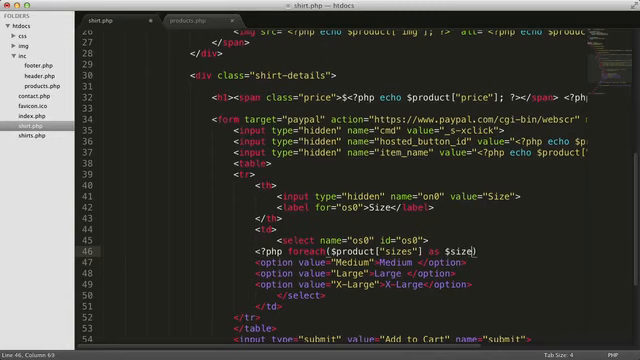
text({})
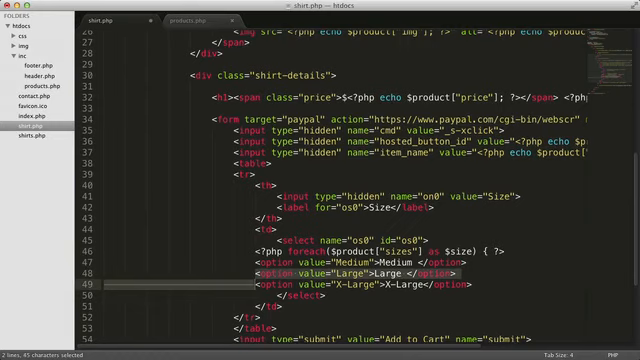
- Keep one option echoing $size as its value and close the loop with <?php } ?>
text(<?php echo)
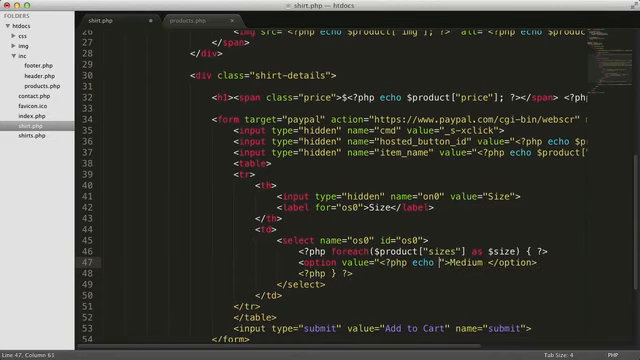
text($size;)
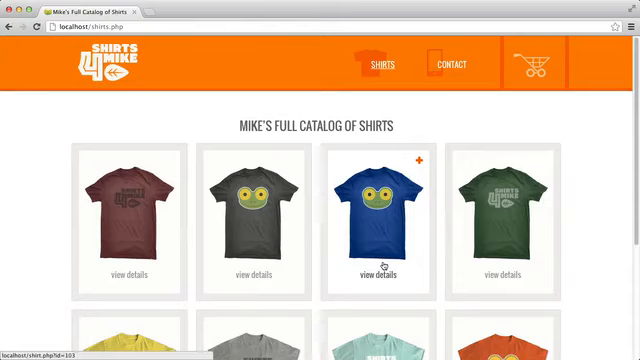
- Scroll the reloaded shirts catalog and open the orange Mike the Frog shirt's page
scroll(down, 3)
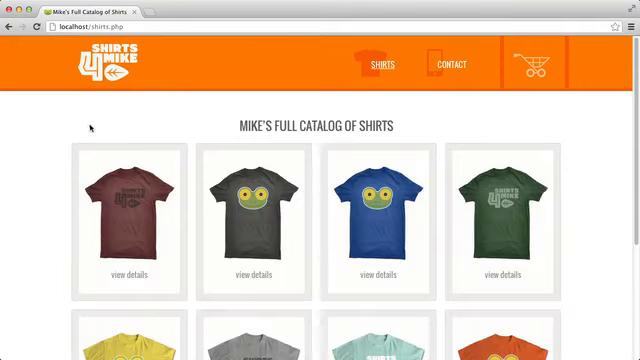
scroll(down, 3)
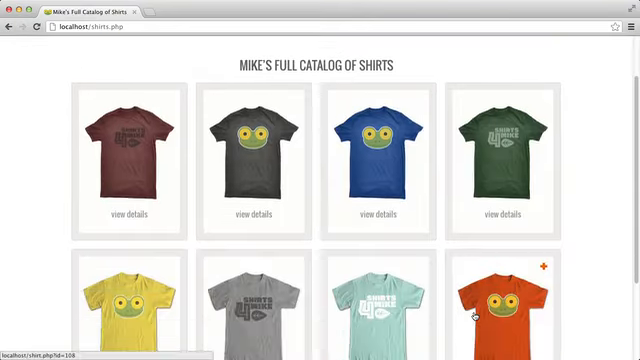
click(500, 312)
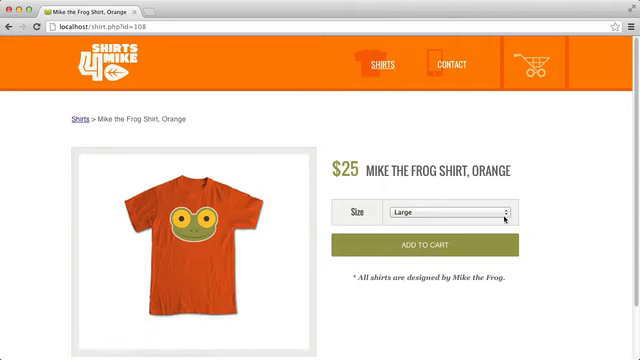